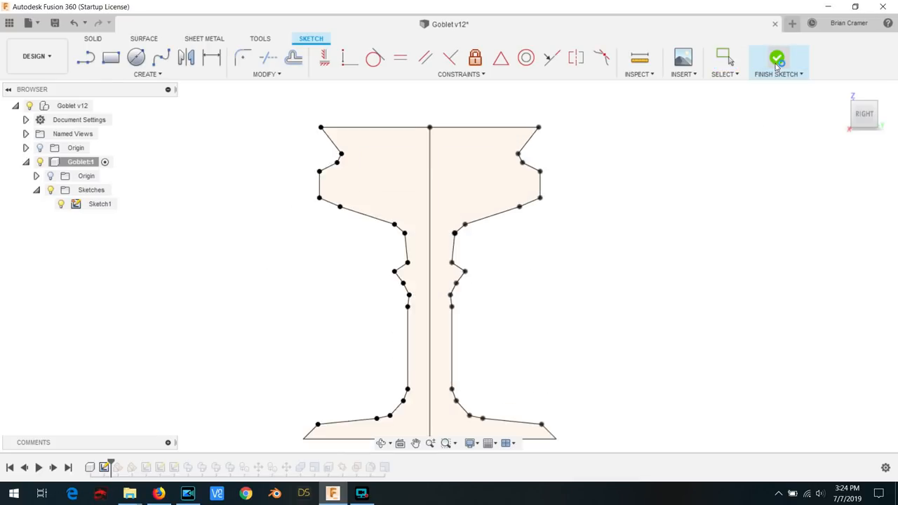
- Finish the goblet profile sketch with its center line and exit sketch mode
{"action": "left_click", "coordinate": [777, 59]}
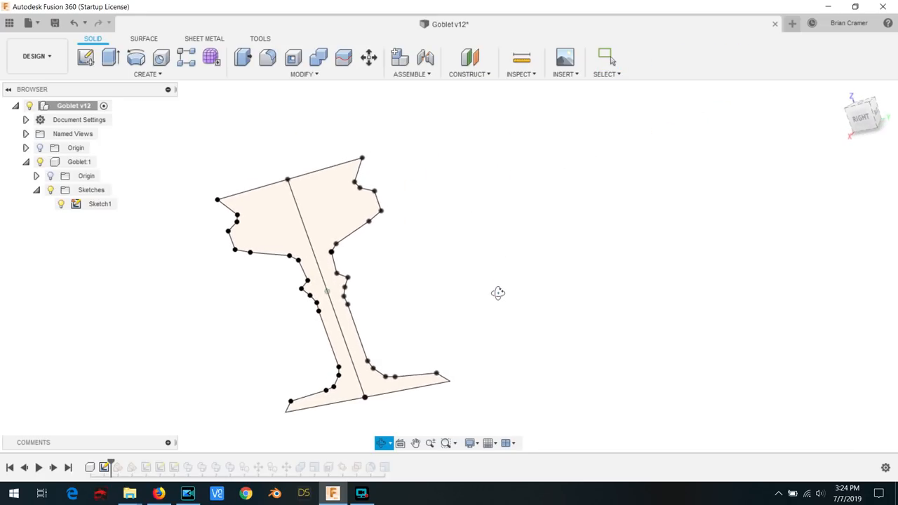
{"action": "left_click", "coordinate": [606, 58]}
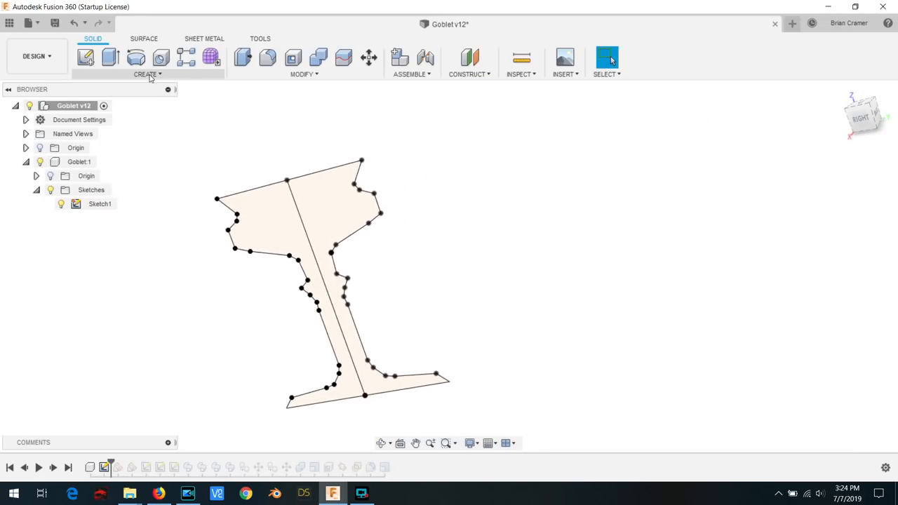
- Build the hexagonal faceted goblet solid with a Create feature, then orbit to view its side
{"action": "left_click", "coordinate": [147, 73]}
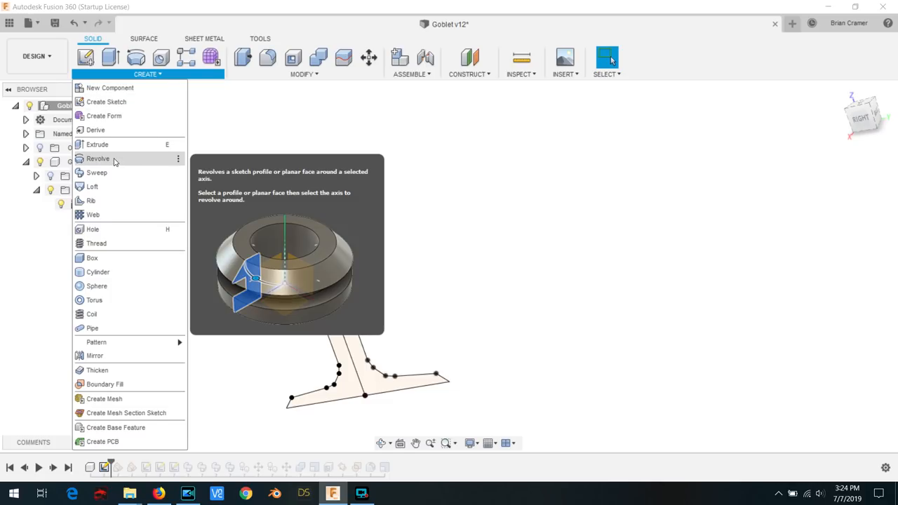
{"action": "left_click", "coordinate": [99, 158]}
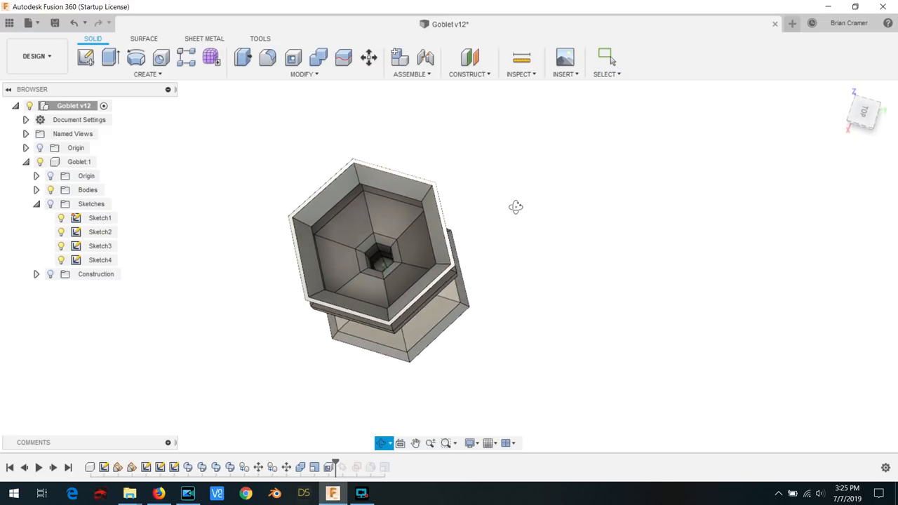
{"action": "left_click_drag", "start_coordinate": [516, 207], "coordinate": [513, 167]}
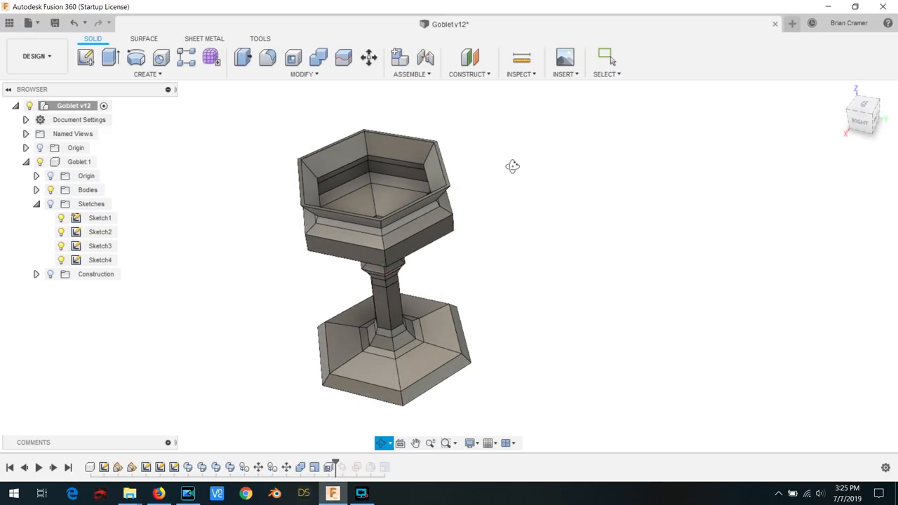